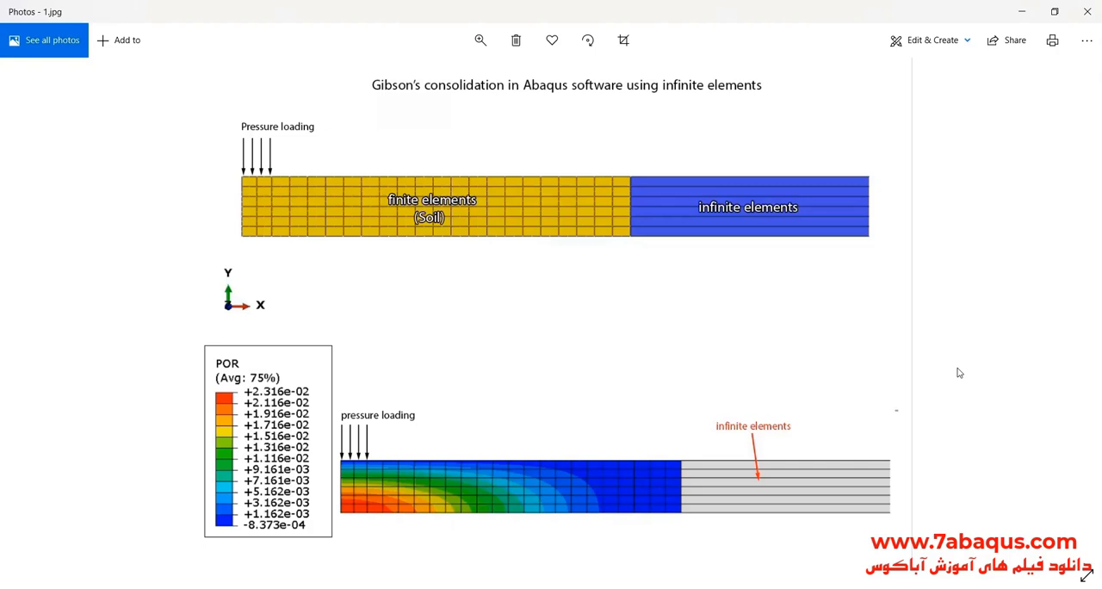
Leave the Gibson reference picture so the Abaqus soil strip assembly shows again
{"action": "key", "text": "Right"}
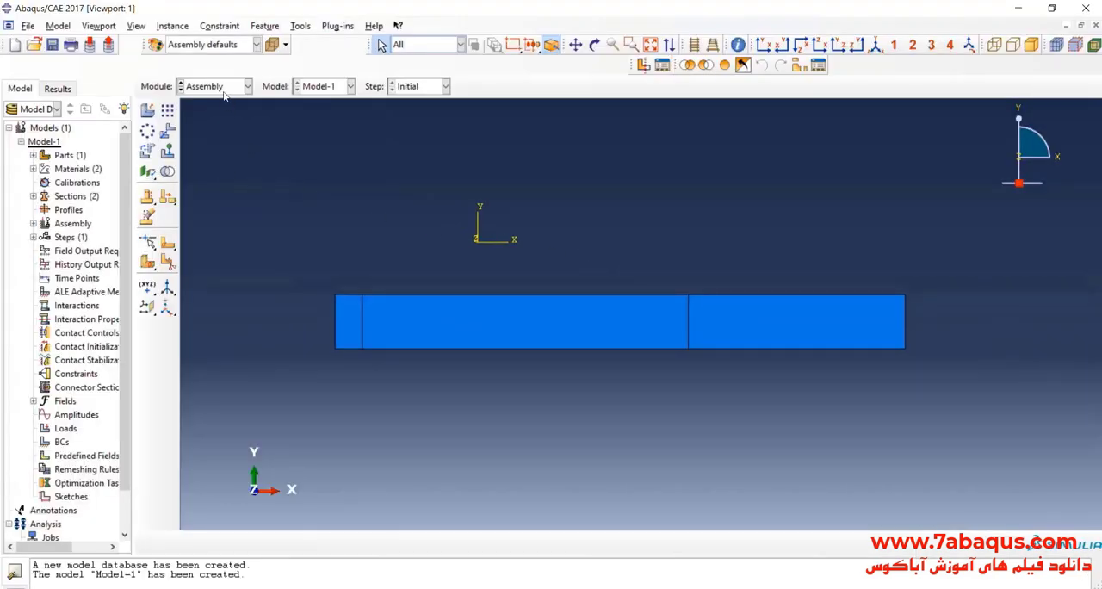
Create a Soils procedure step named pressure-loading in the Step module
{"action": "left_click", "coordinate": [215, 85]}
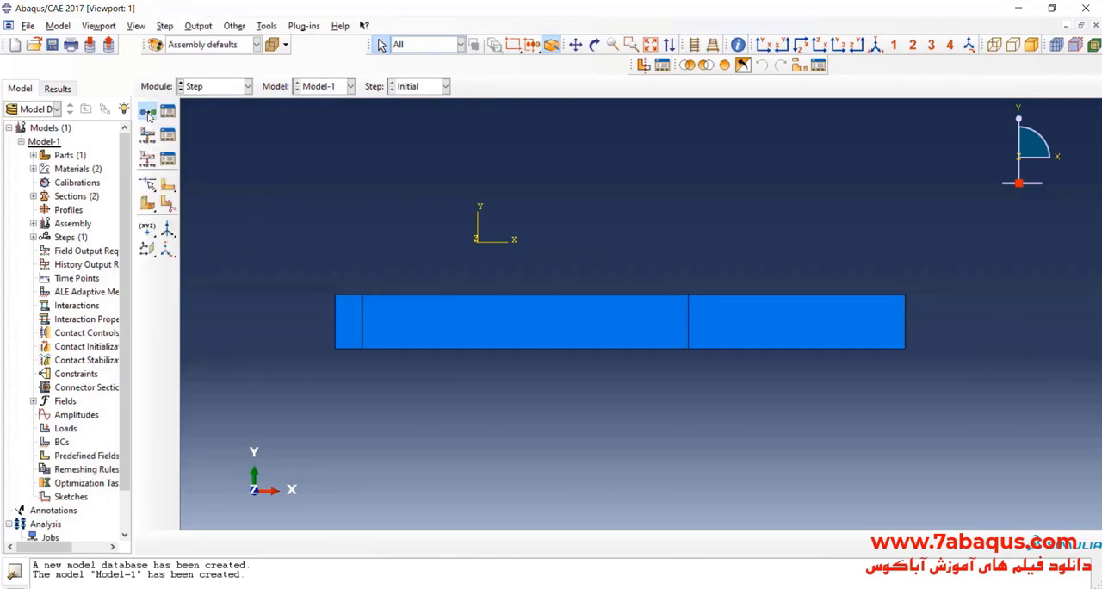
{"action": "left_click", "coordinate": [147, 110]}
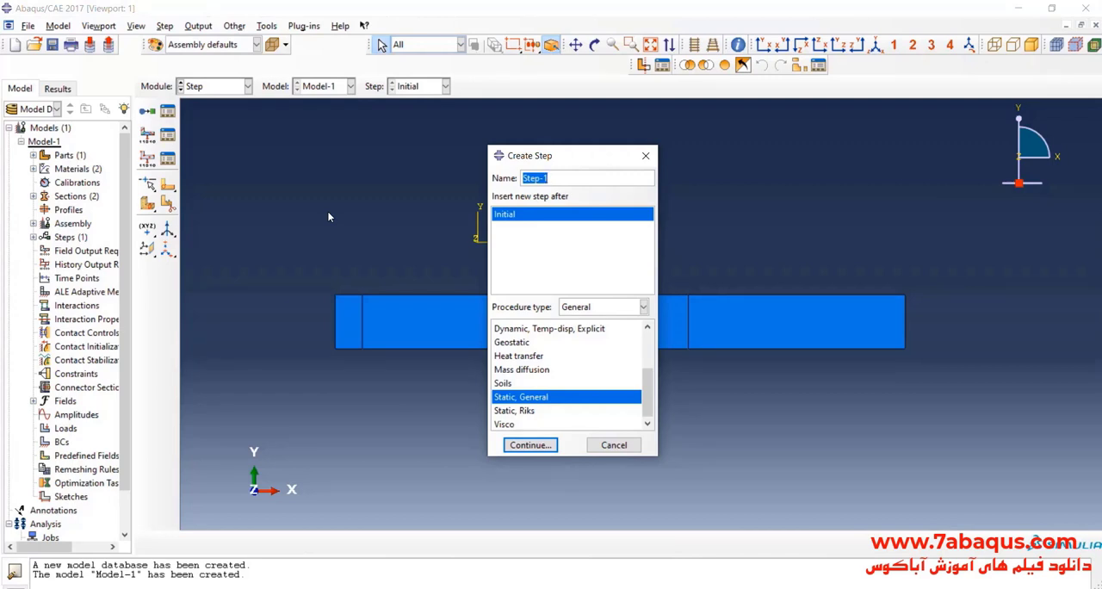
{"action": "type", "text": "pressure-"}
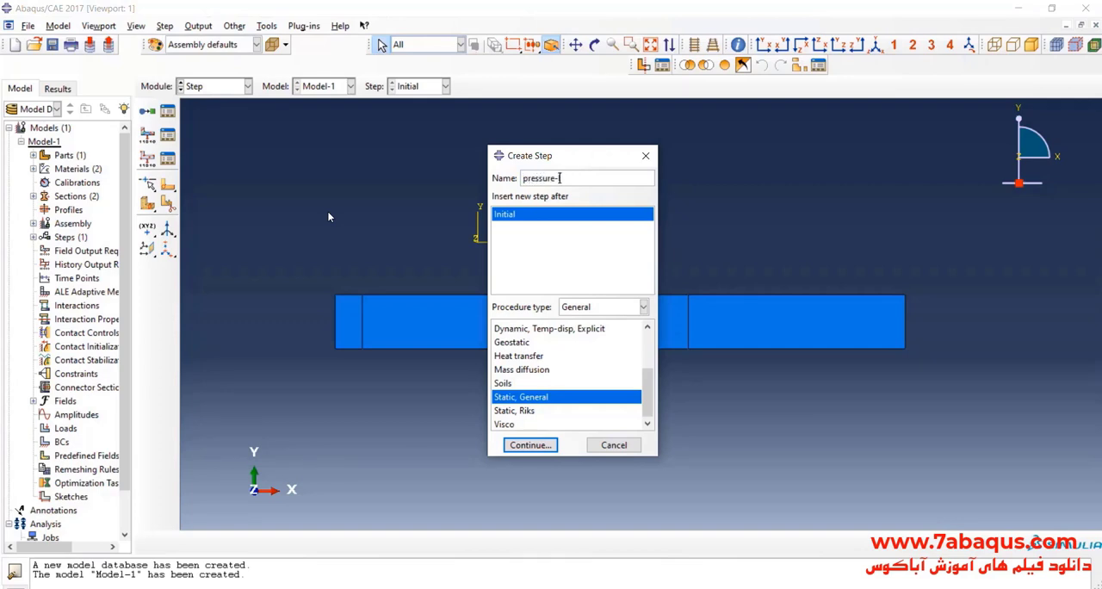
{"action": "type", "text": "loading"}
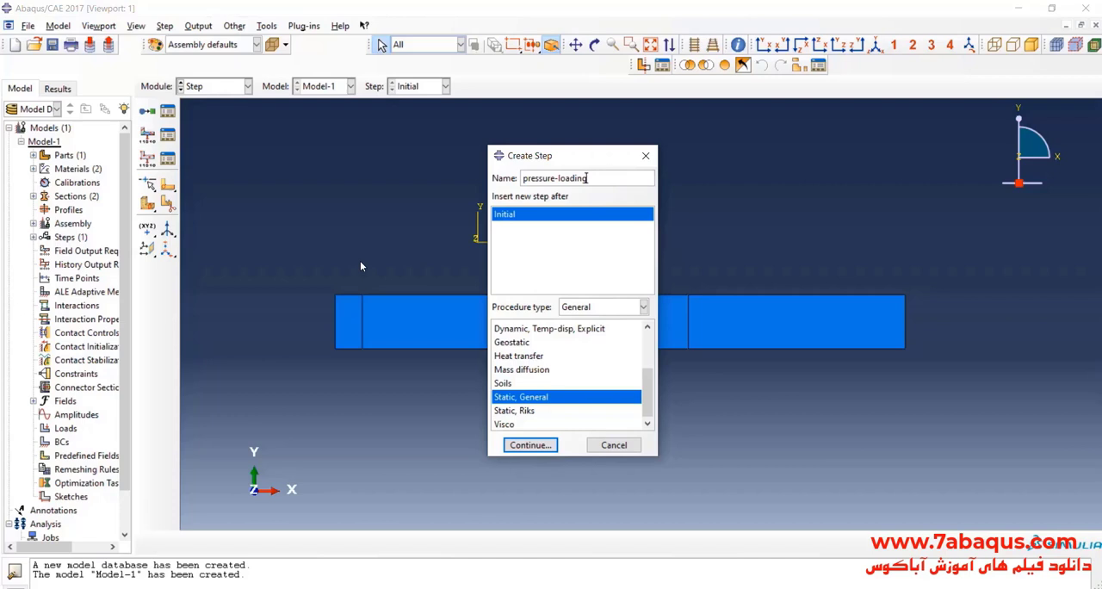
{"action": "left_click", "coordinate": [503, 383]}
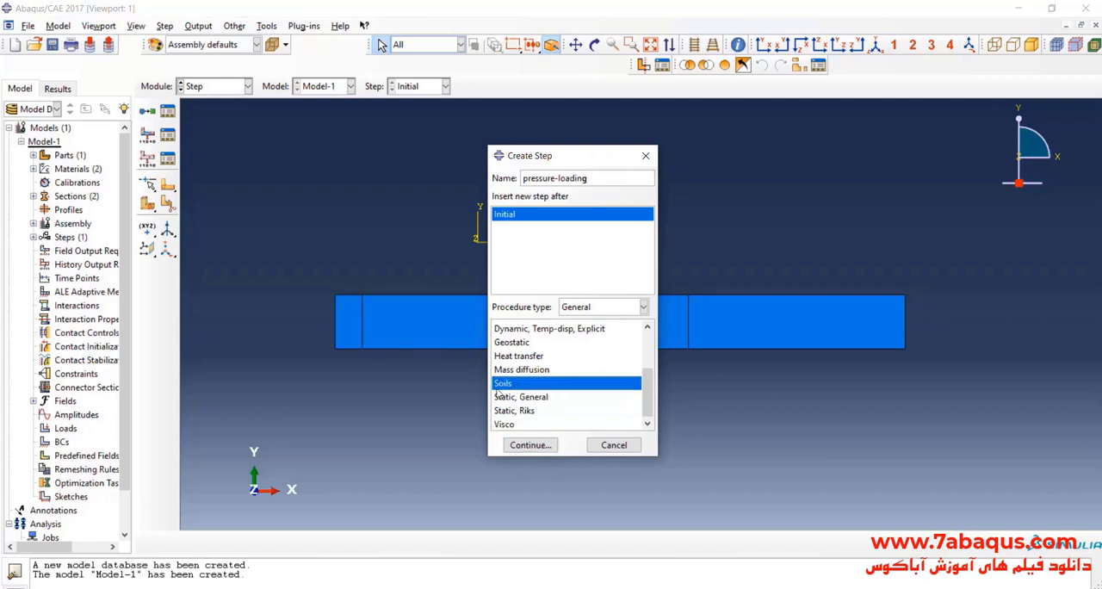
{"action": "left_click", "coordinate": [530, 444]}
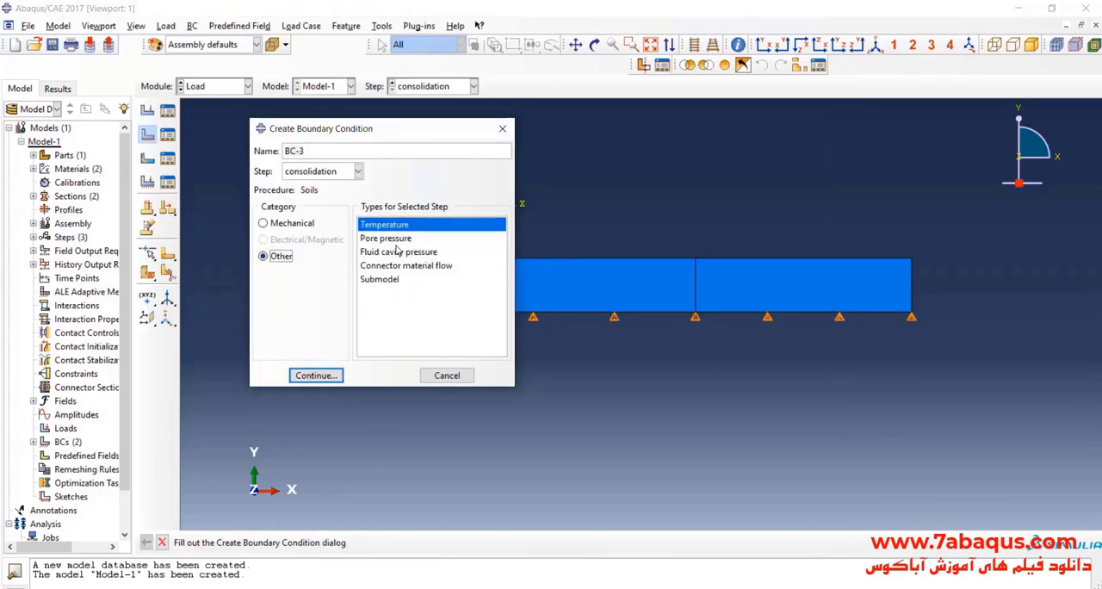
Set a pore pressure boundary condition of magnitude 0 on the soil's top edge
{"action": "left_click", "coordinate": [386, 239]}
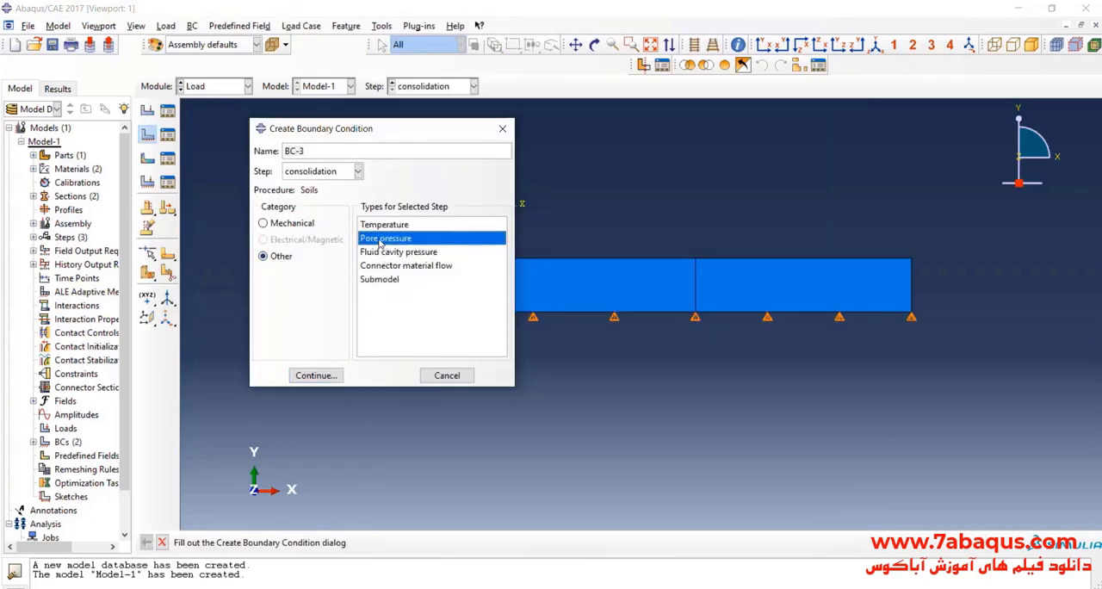
{"action": "left_click", "coordinate": [315, 374]}
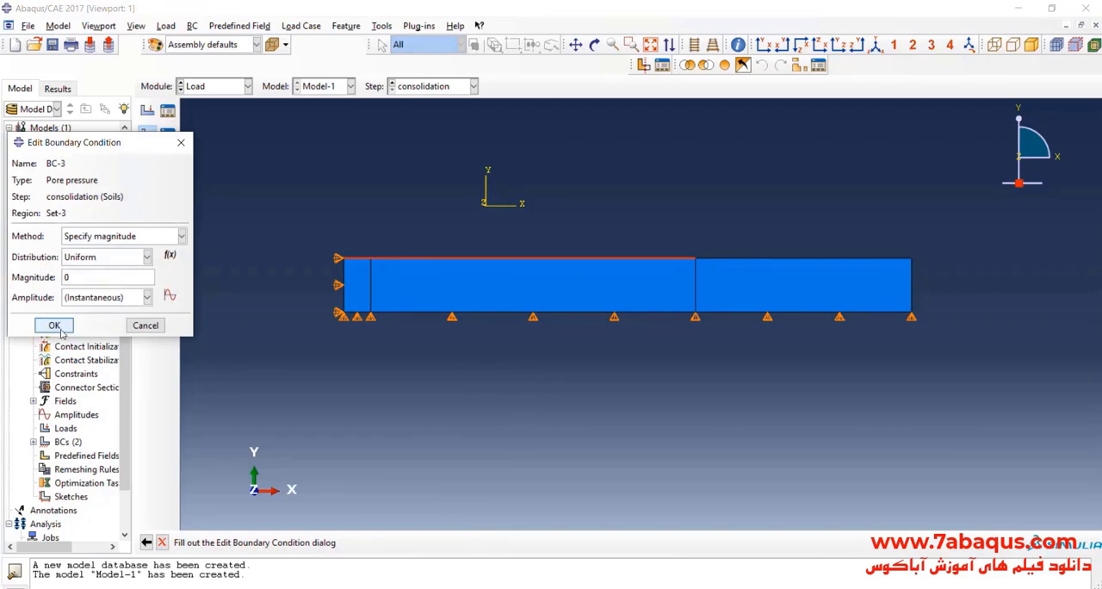
{"action": "left_click", "coordinate": [54, 325]}
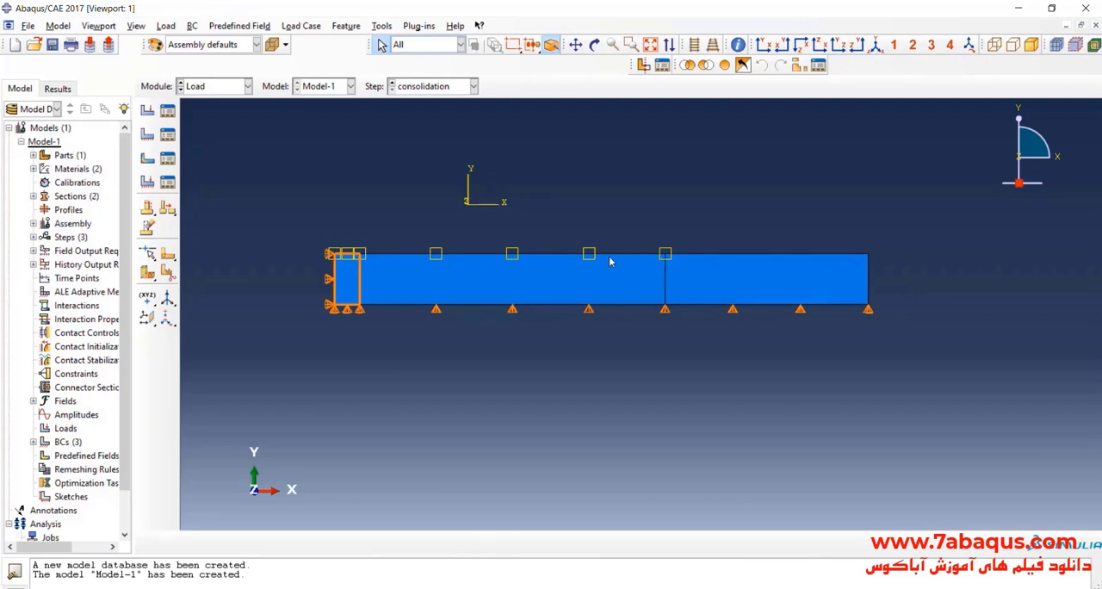
{"action": "mouse_move", "coordinate": [422, 276]}
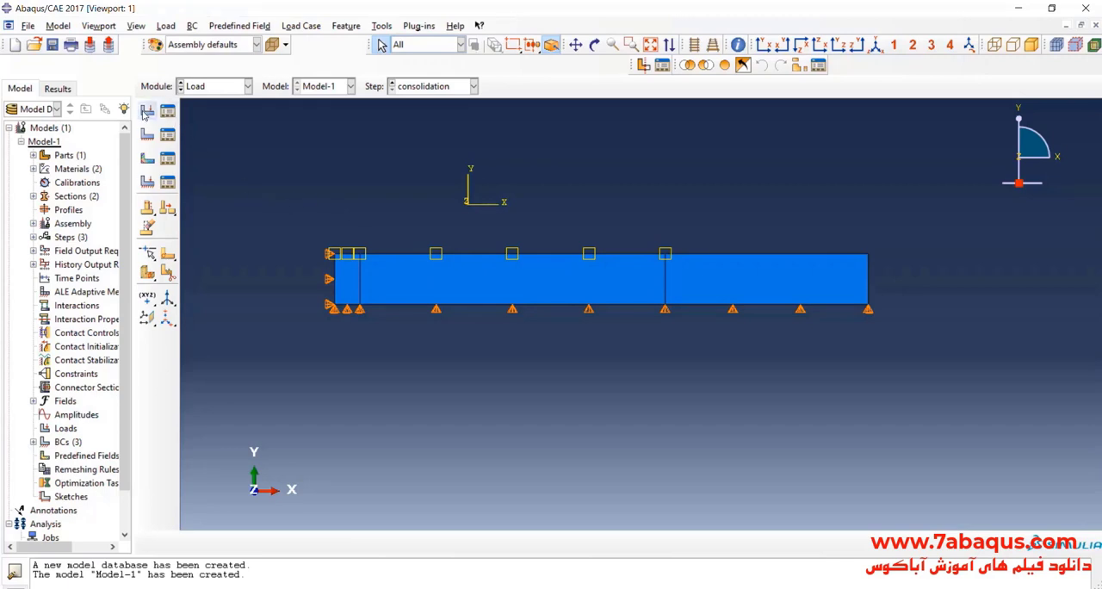
Start a new load and choose its analysis step from the Step list
{"action": "left_click", "coordinate": [147, 110]}
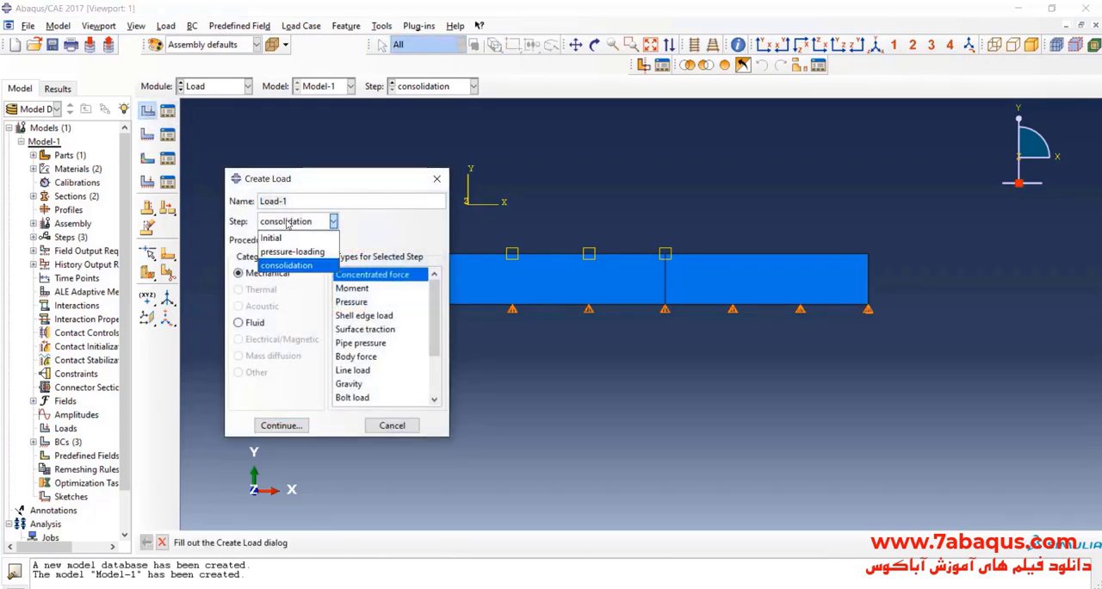
{"action": "left_click", "coordinate": [292, 251]}
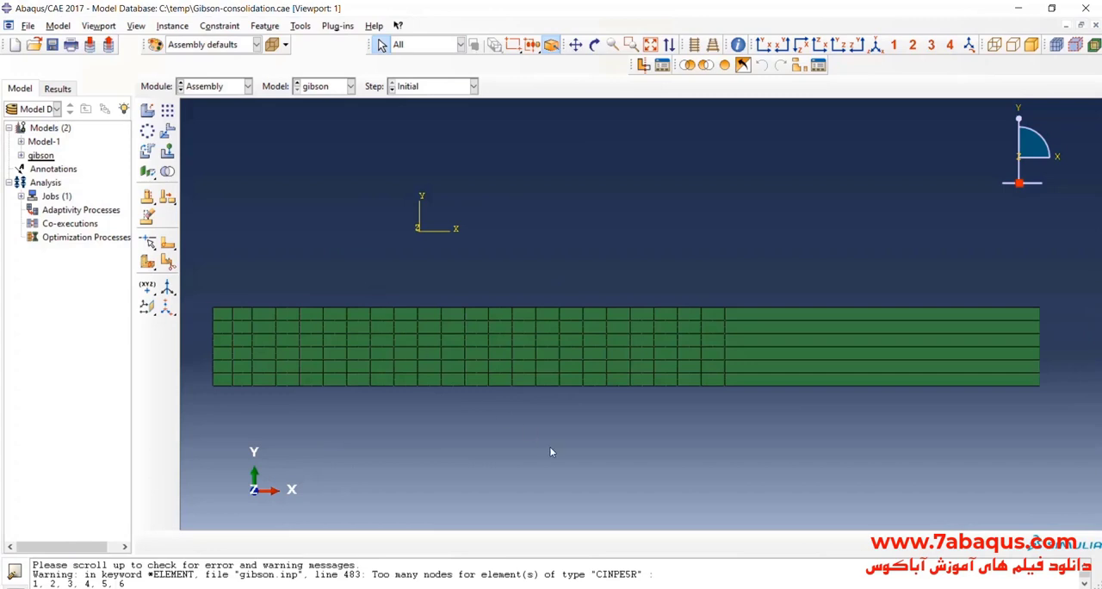
{"action": "mouse_move", "coordinate": [556, 458]}
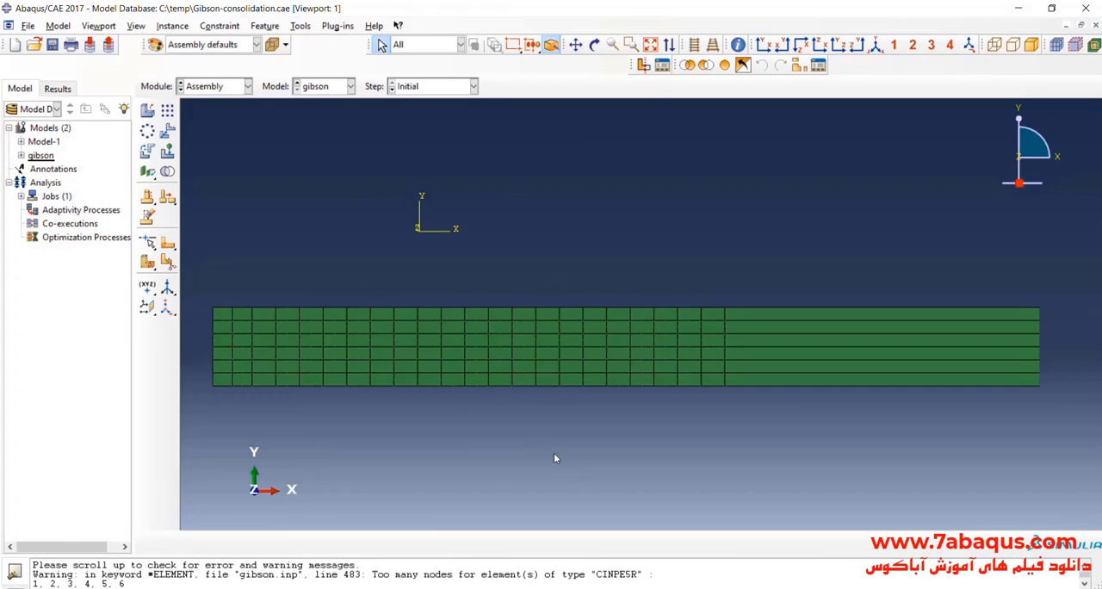
{"action": "mouse_move", "coordinate": [562, 394]}
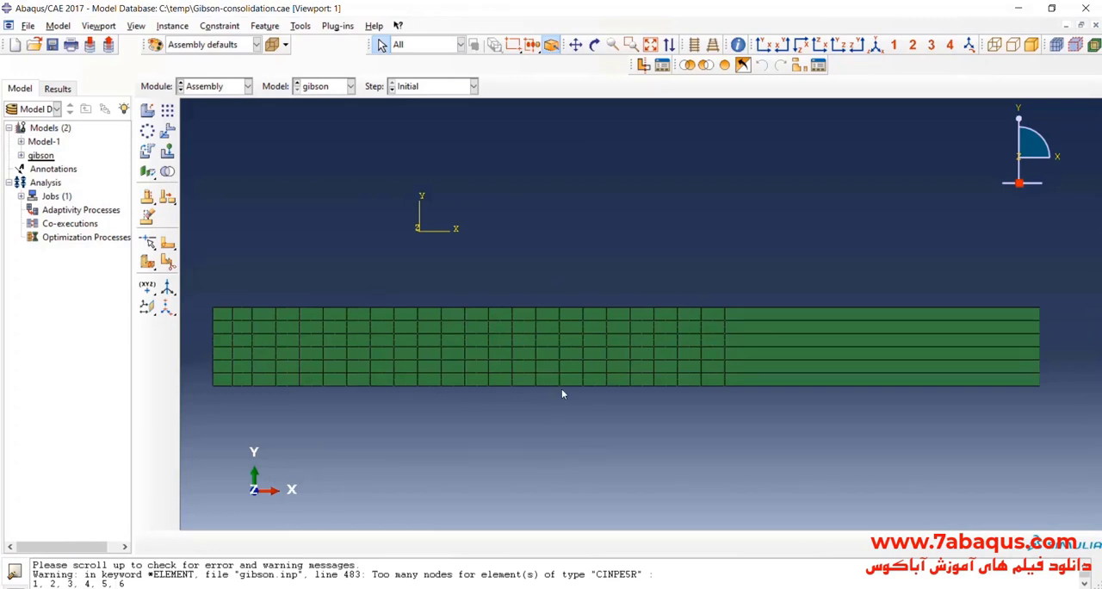
Zoom a box onto the gibson mesh to inspect its element layers closely
{"action": "left_click_drag", "start_coordinate": [287, 250], "coordinate": [505, 451]}
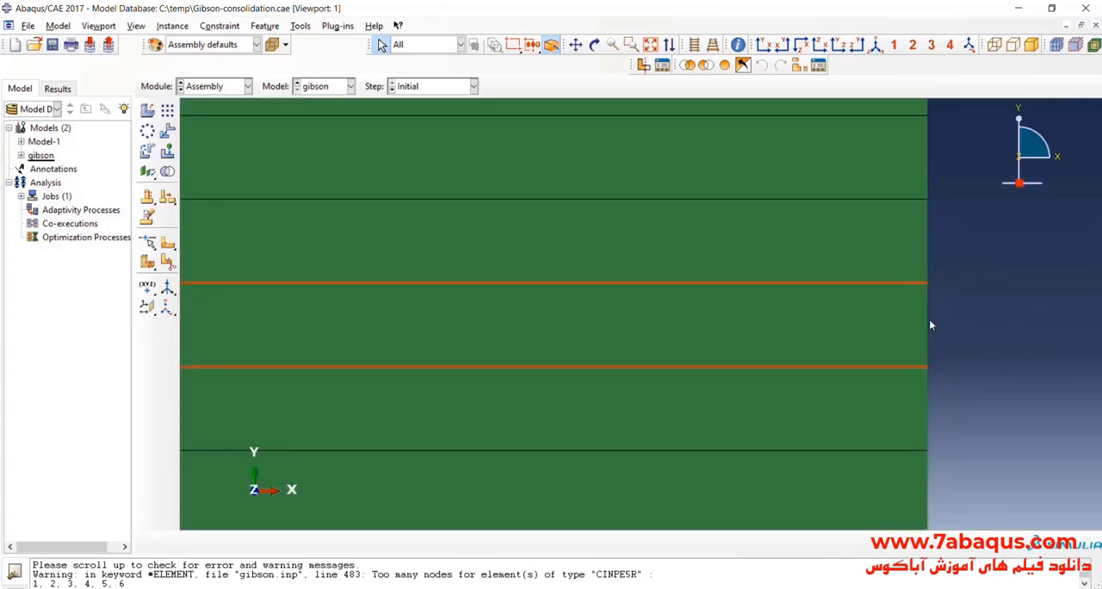
{"action": "left_click", "coordinate": [57, 88]}
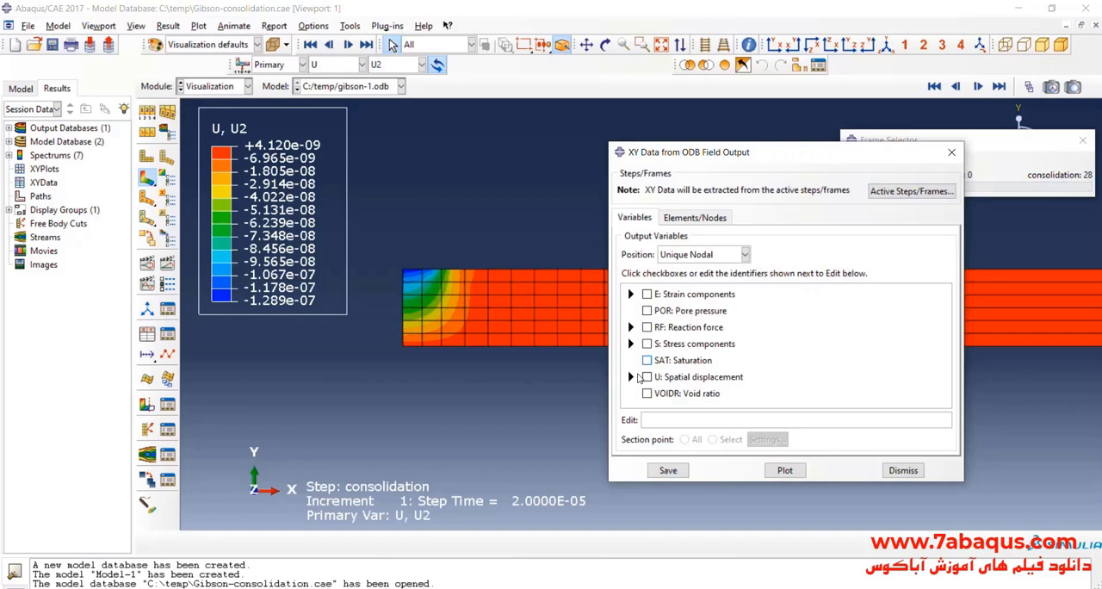
Extract and plot U2 displacement versus time for the top-left soil node
{"action": "left_click", "coordinate": [630, 377]}
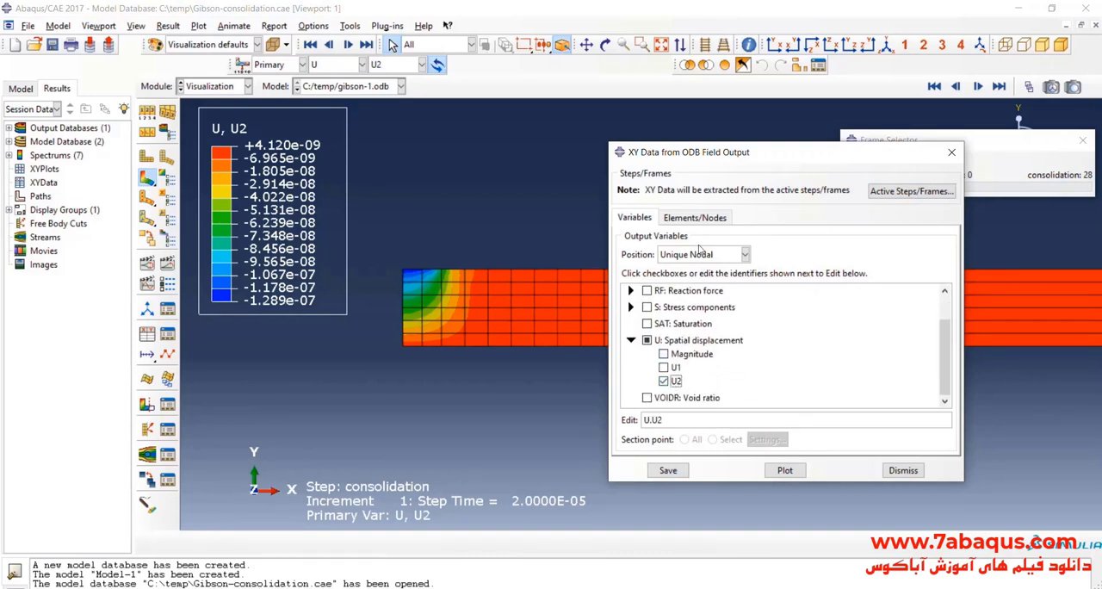
{"action": "left_click", "coordinate": [694, 217]}
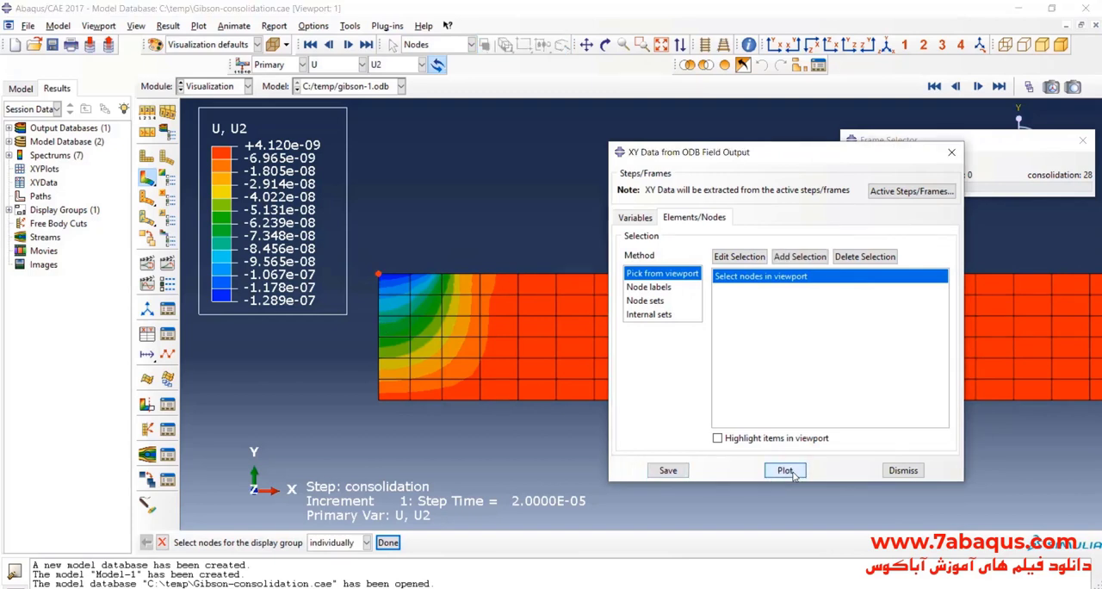
{"action": "left_click", "coordinate": [784, 470]}
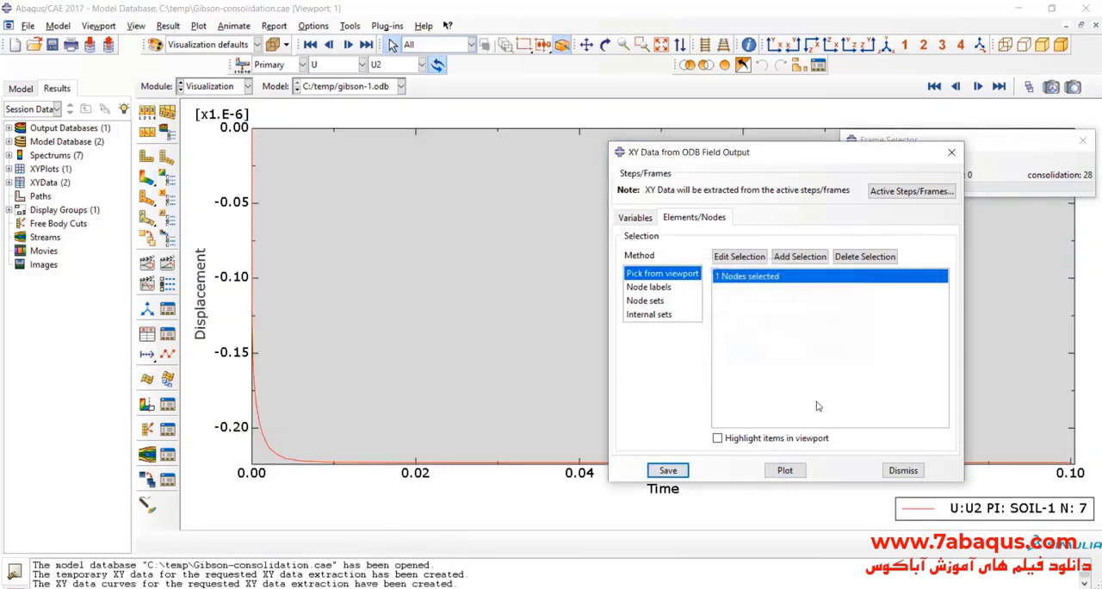
{"action": "left_click", "coordinate": [902, 470]}
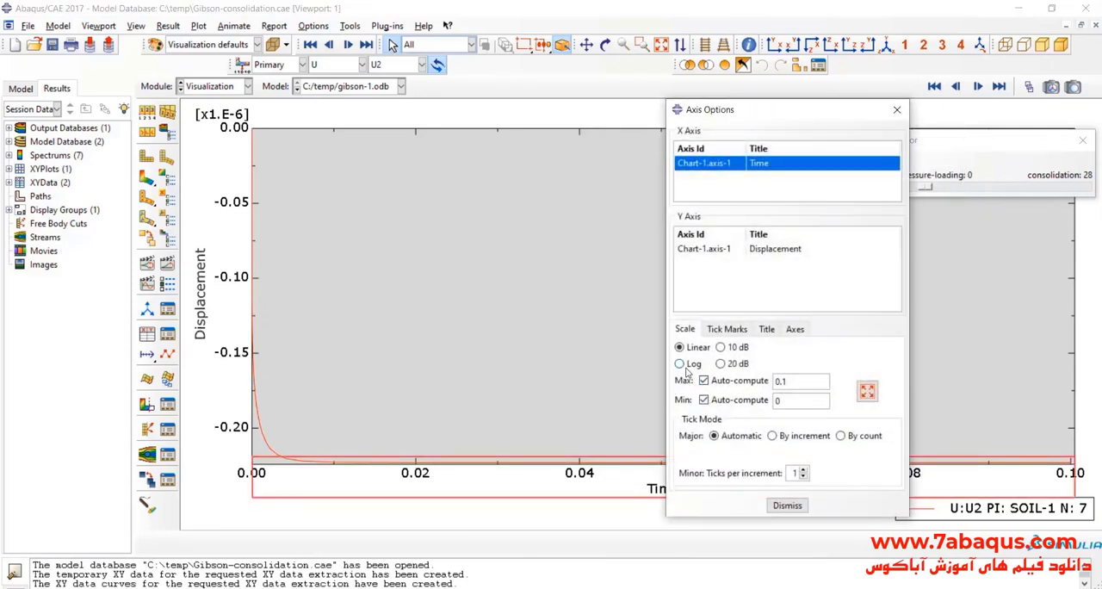
Set the X (time) axis scale to Log and dismiss Axis Options
{"action": "left_click", "coordinate": [680, 364]}
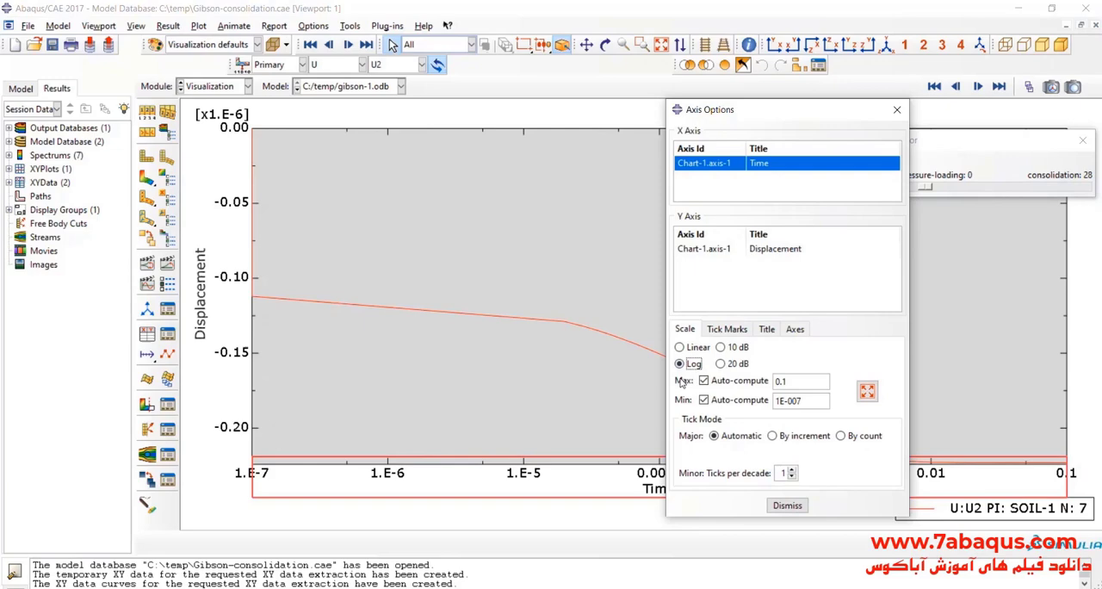
{"action": "left_click", "coordinate": [786, 505]}
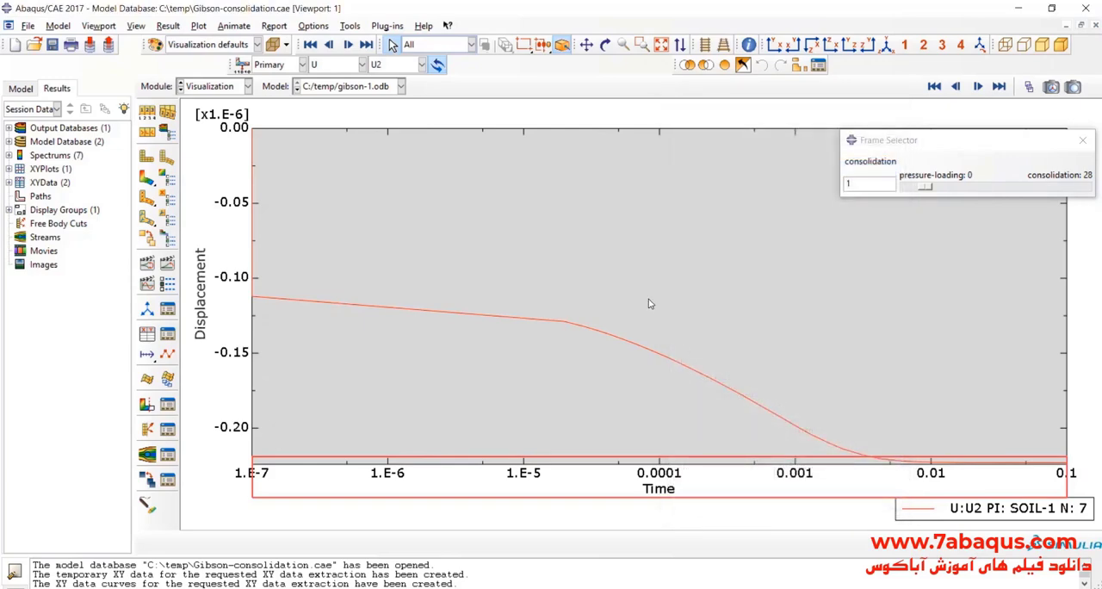
{"action": "double_click", "coordinate": [64, 196]}
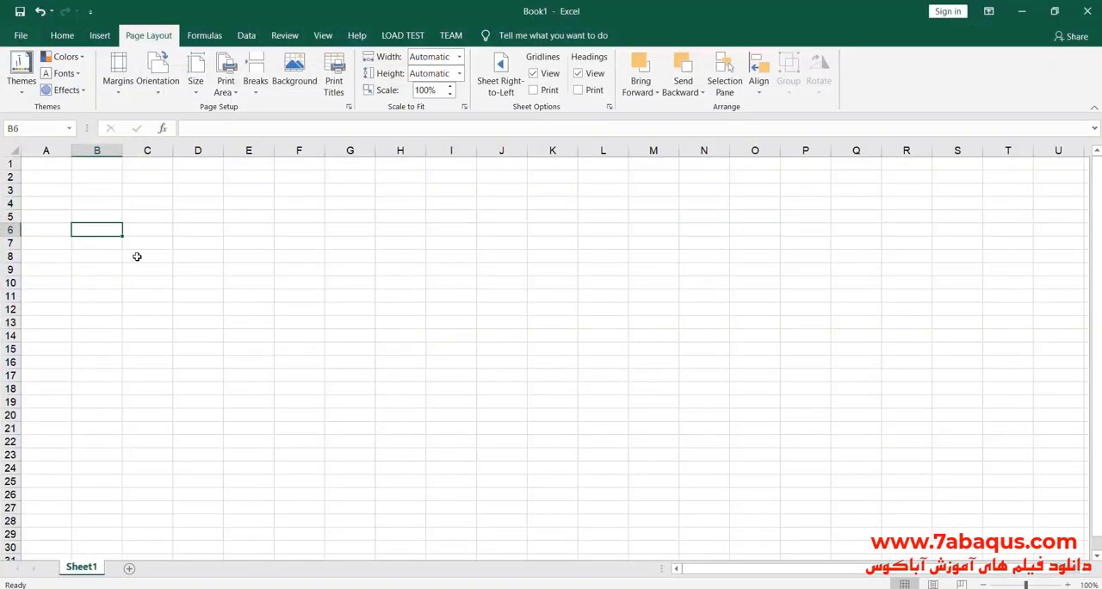
Paste the XY data at C8, head it 'Time (day)' and centre column C
{"action": "key", "text": "ctrl+v"}
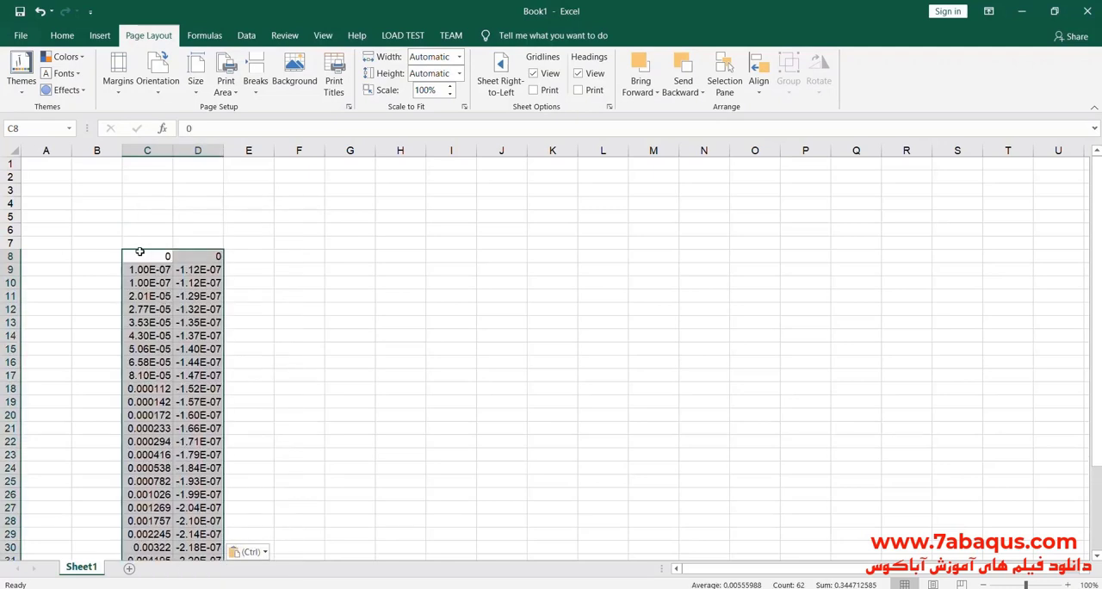
{"action": "type", "text": "T"}
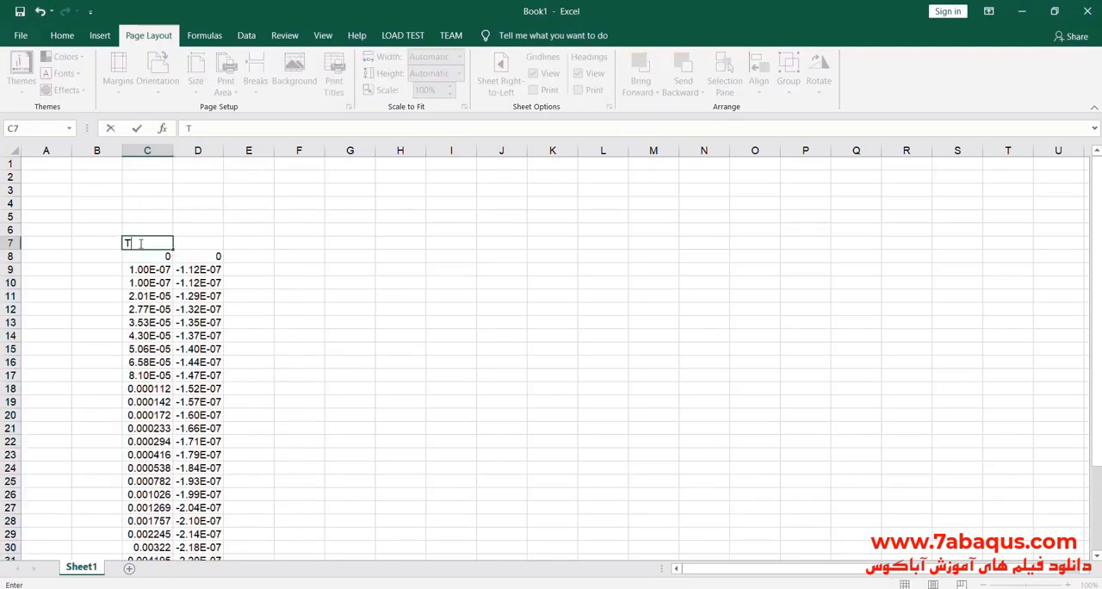
{"action": "type", "text": "ime (day"}
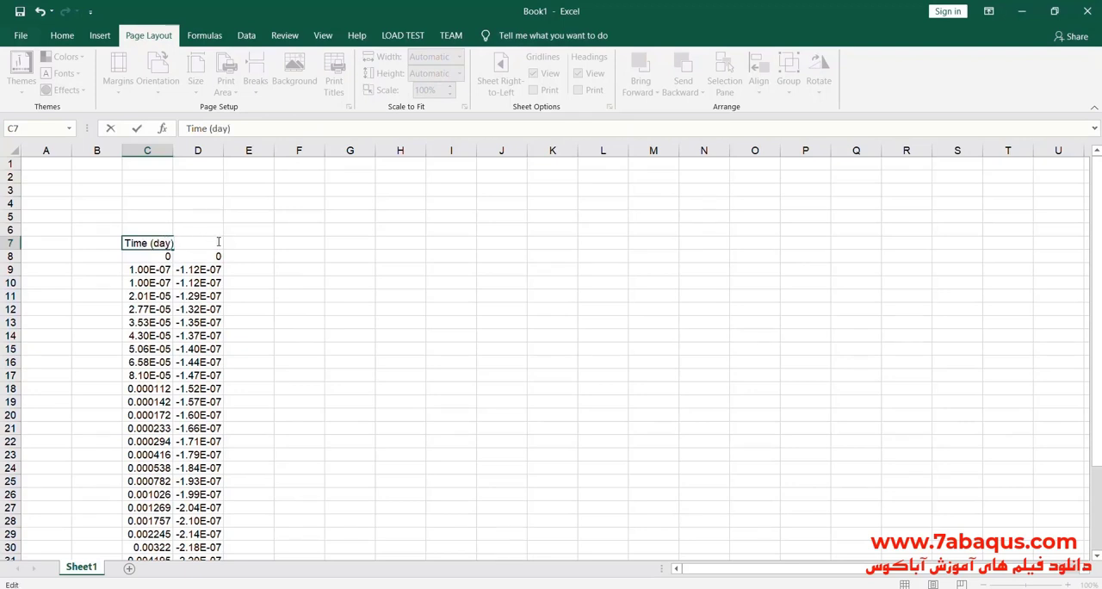
{"action": "left_click", "coordinate": [147, 149]}
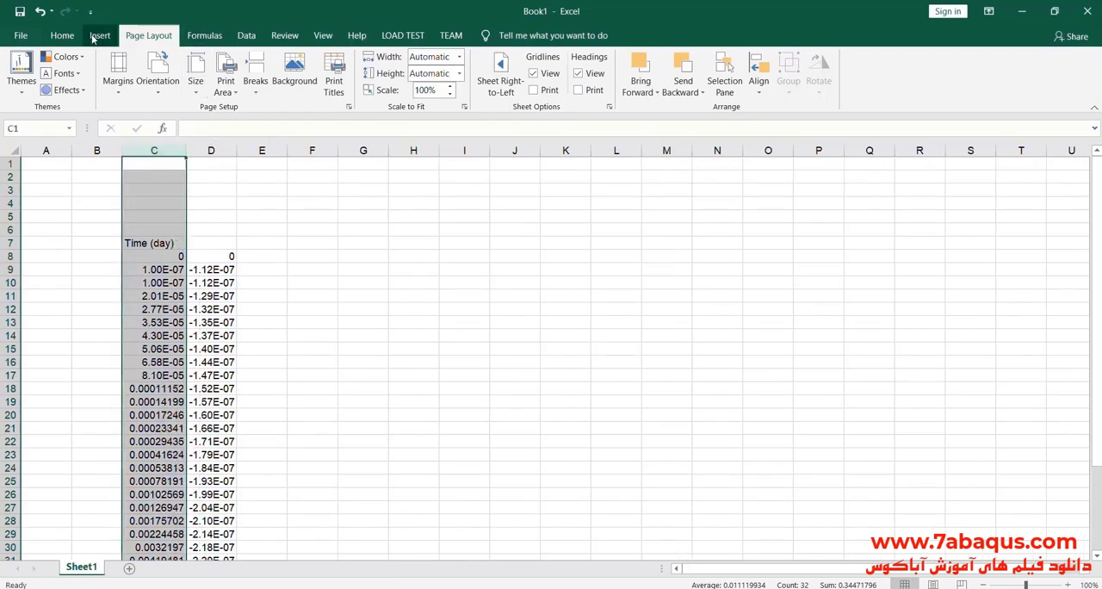
{"action": "left_click", "coordinate": [61, 35]}
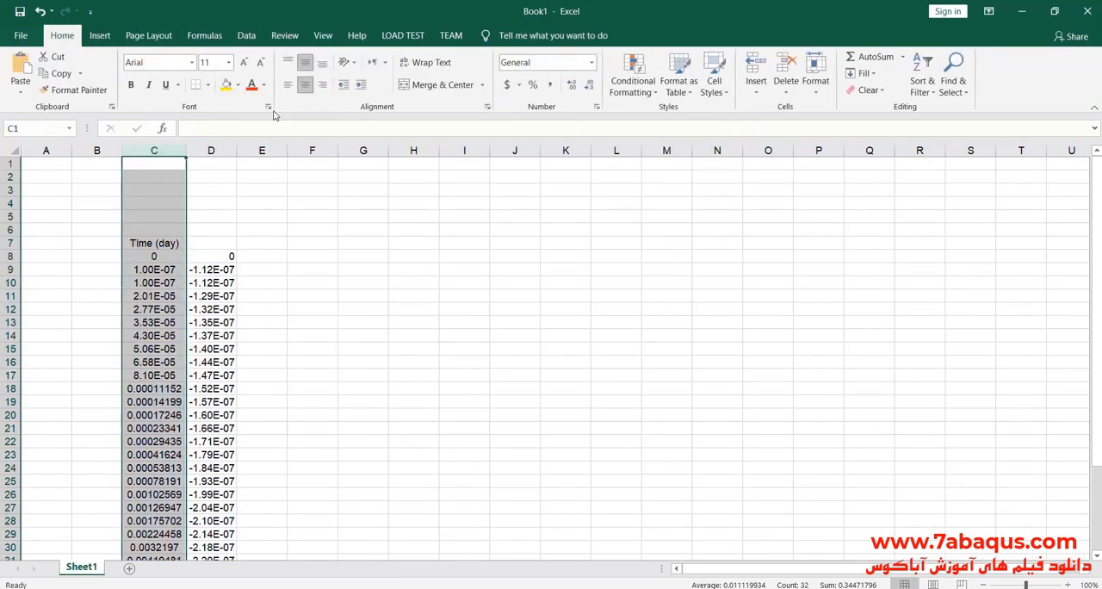
Label column D 'Vertical displacement (m)' in D7
{"action": "type", "text": "V"}
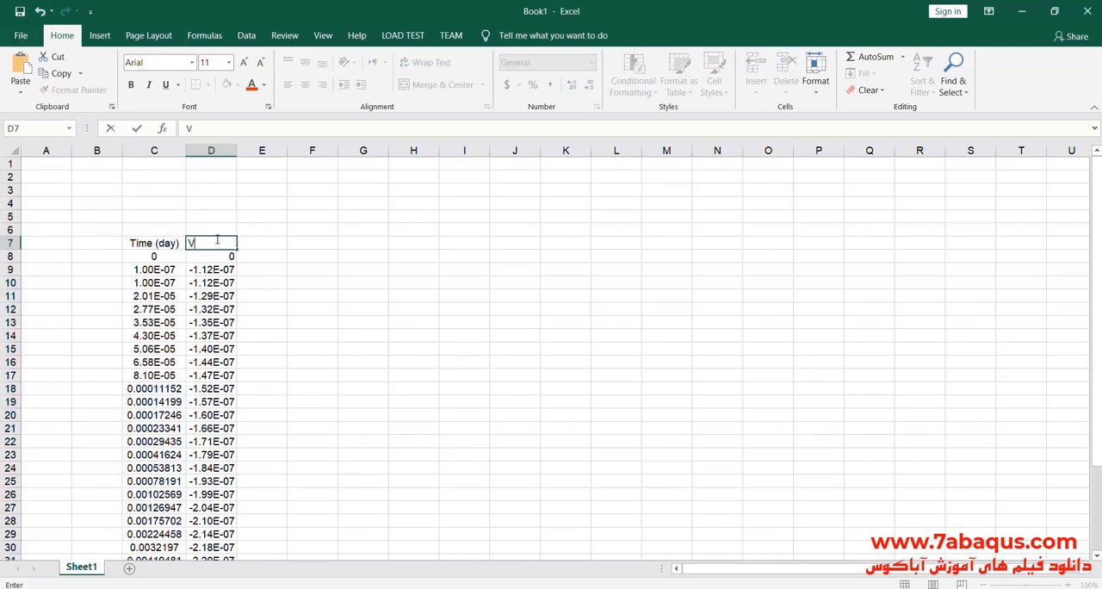
{"action": "type", "text": "ertical"}
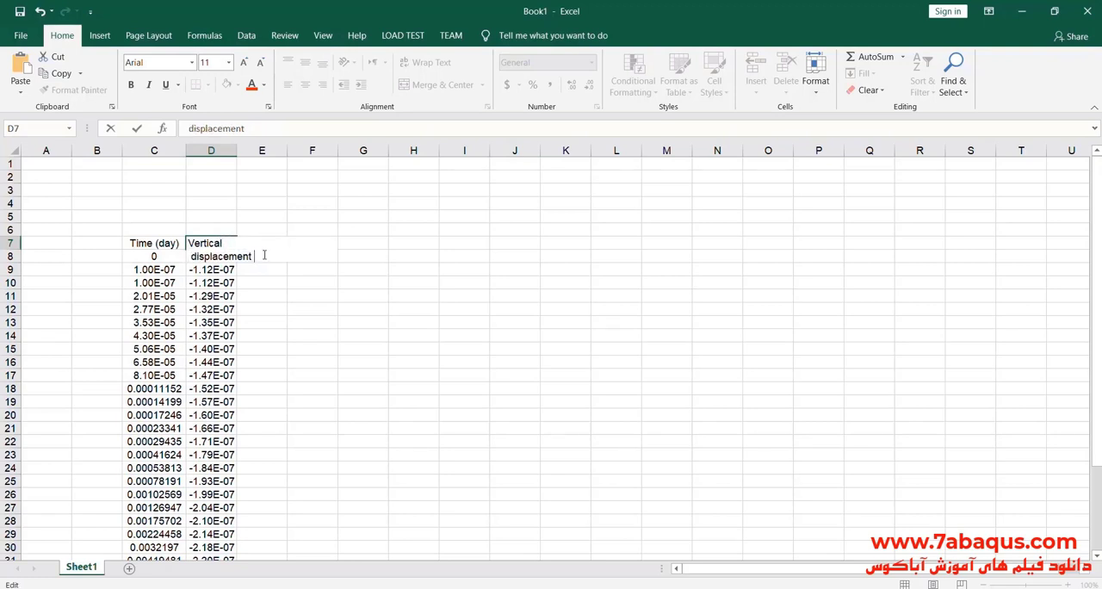
{"action": "type", "text": "(m"}
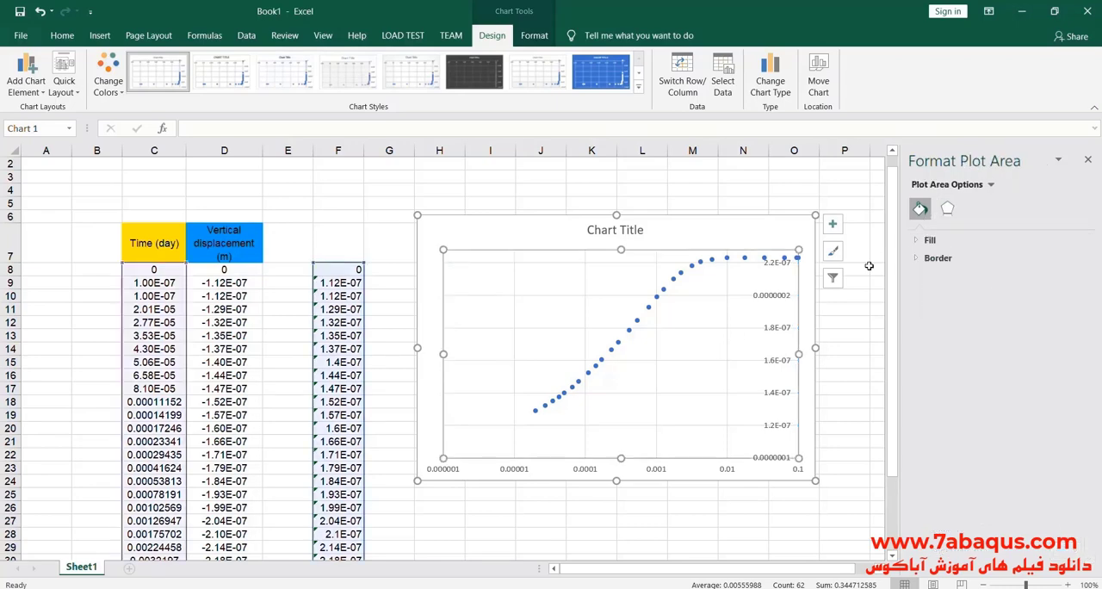
Choose Picture or texture fill and browse to the Gibson reference image file
{"action": "left_click", "coordinate": [929, 311]}
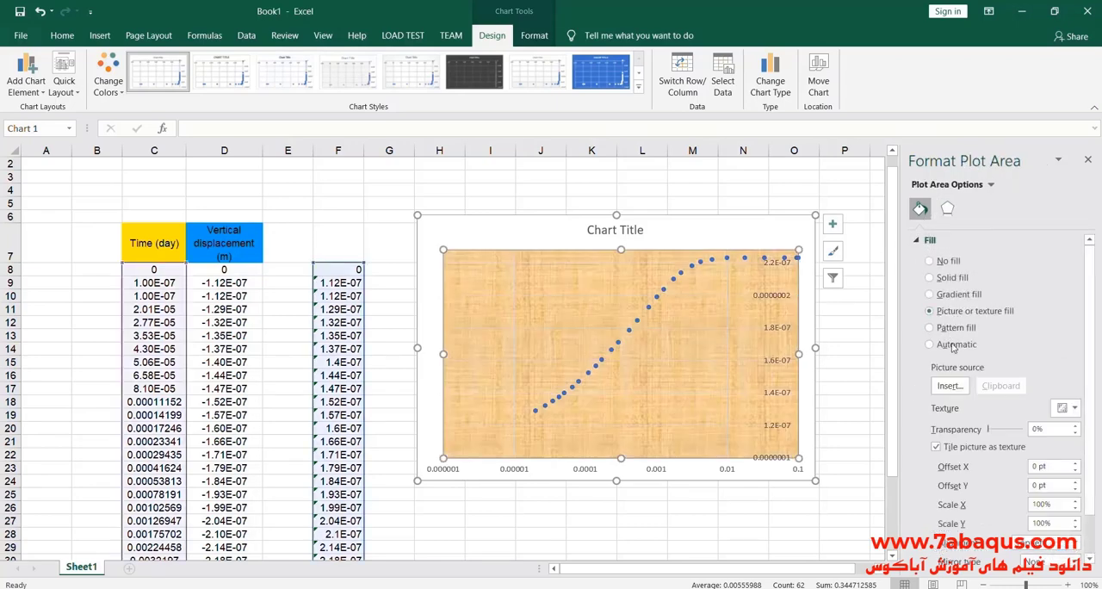
{"action": "left_click", "coordinate": [949, 385]}
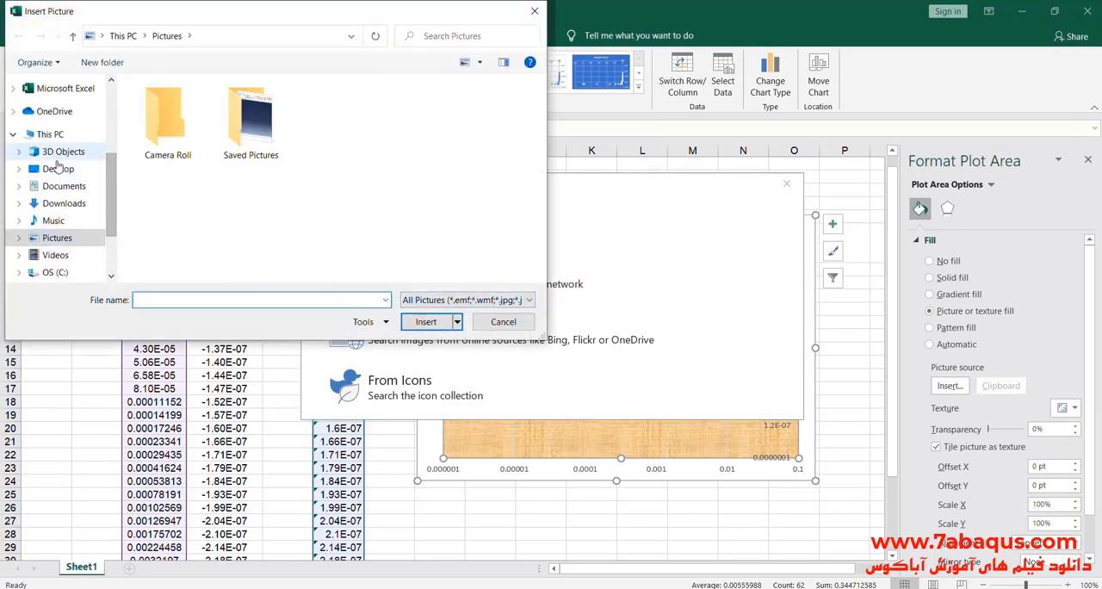
{"action": "left_click", "coordinate": [59, 168]}
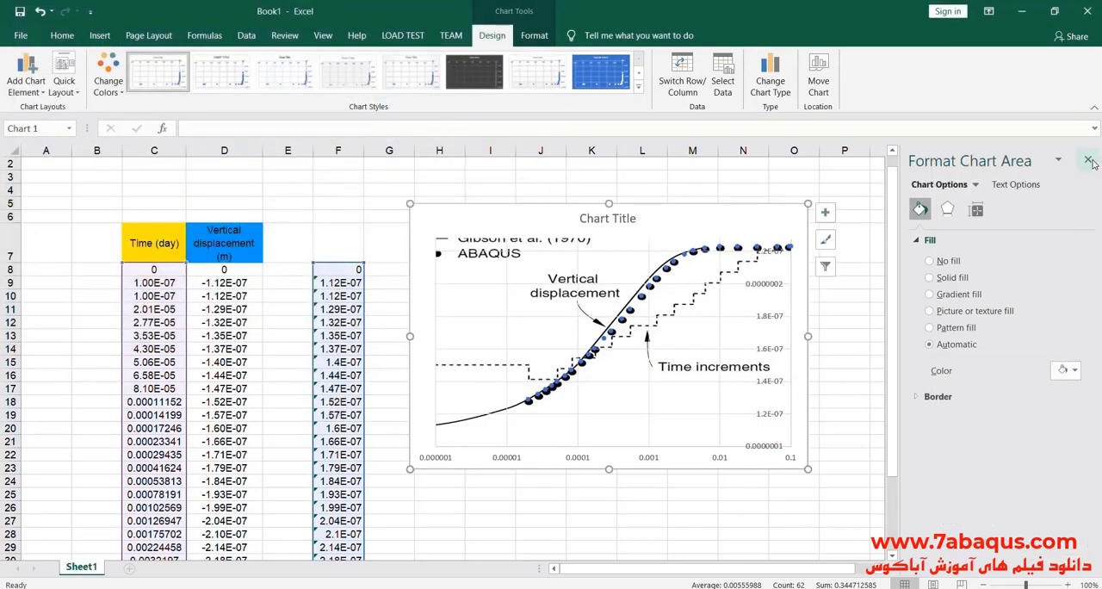
Uncheck Chart Title and drag the chart corner to enlarge it
{"action": "left_click", "coordinate": [824, 213]}
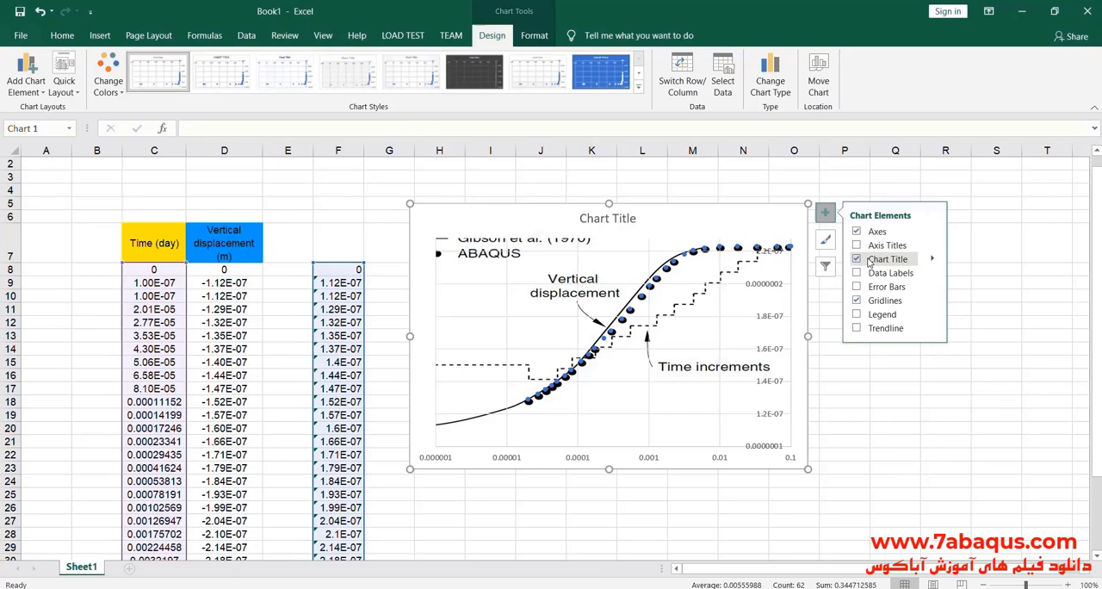
{"action": "left_click", "coordinate": [857, 259]}
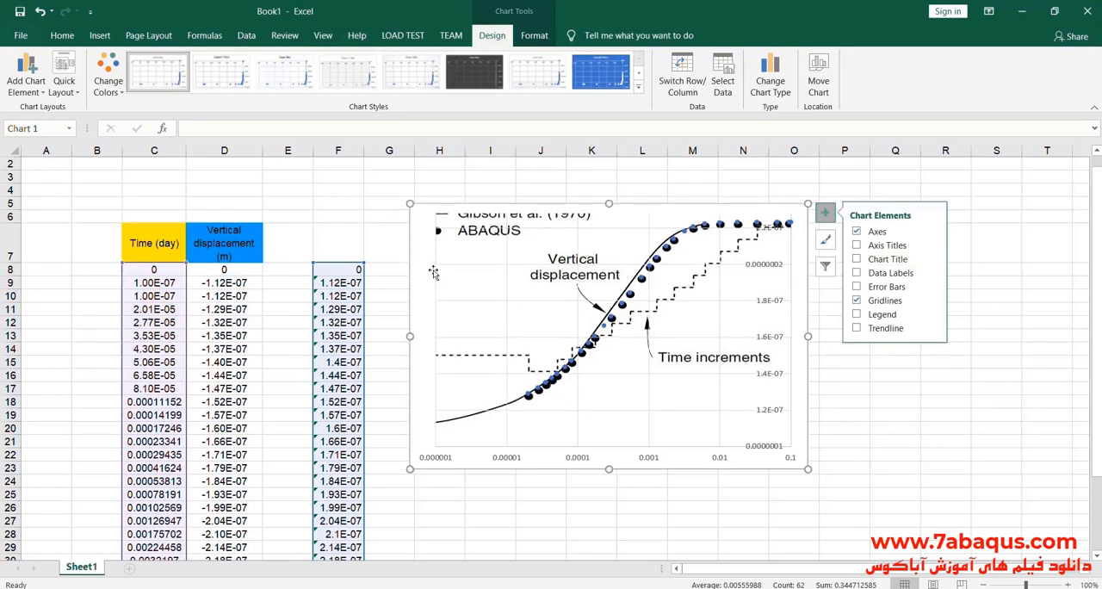
{"action": "mouse_move", "coordinate": [813, 471]}
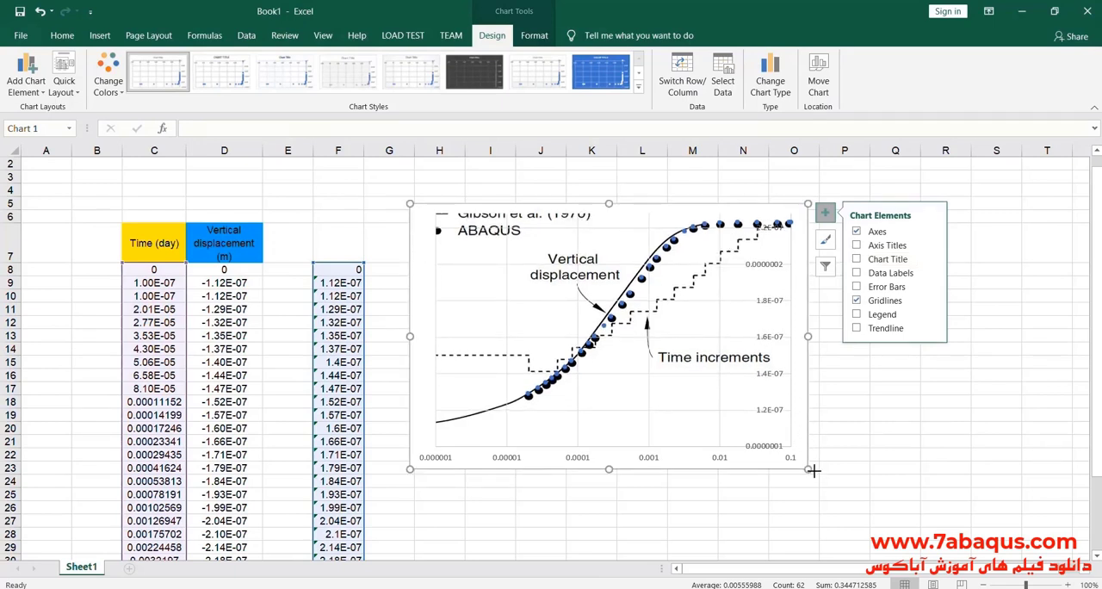
{"action": "left_click_drag", "start_coordinate": [807, 469], "coordinate": [865, 502]}
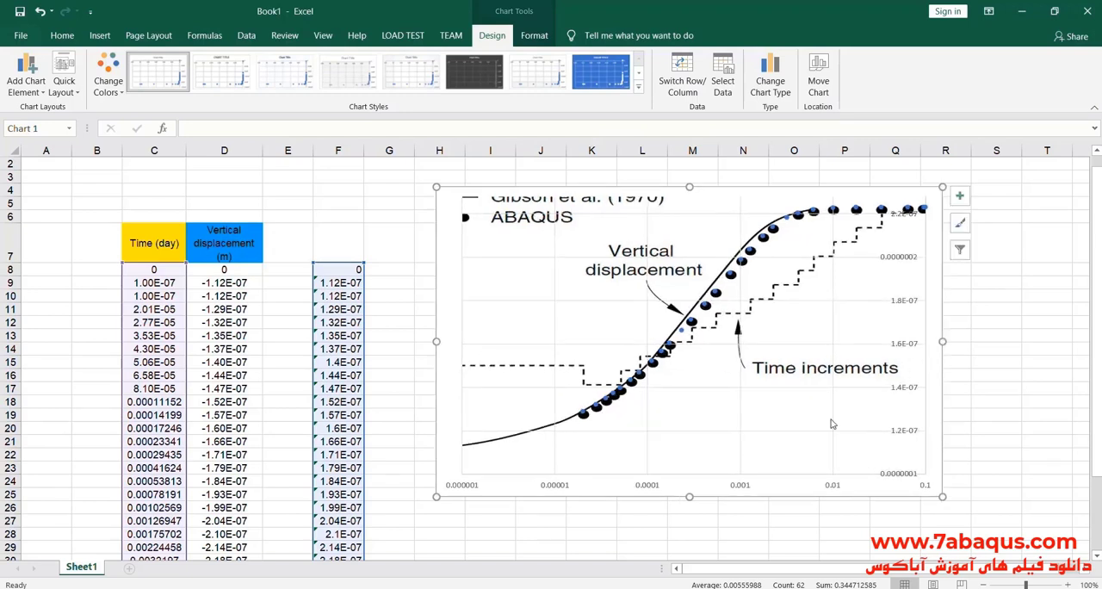
{"action": "mouse_move", "coordinate": [868, 243]}
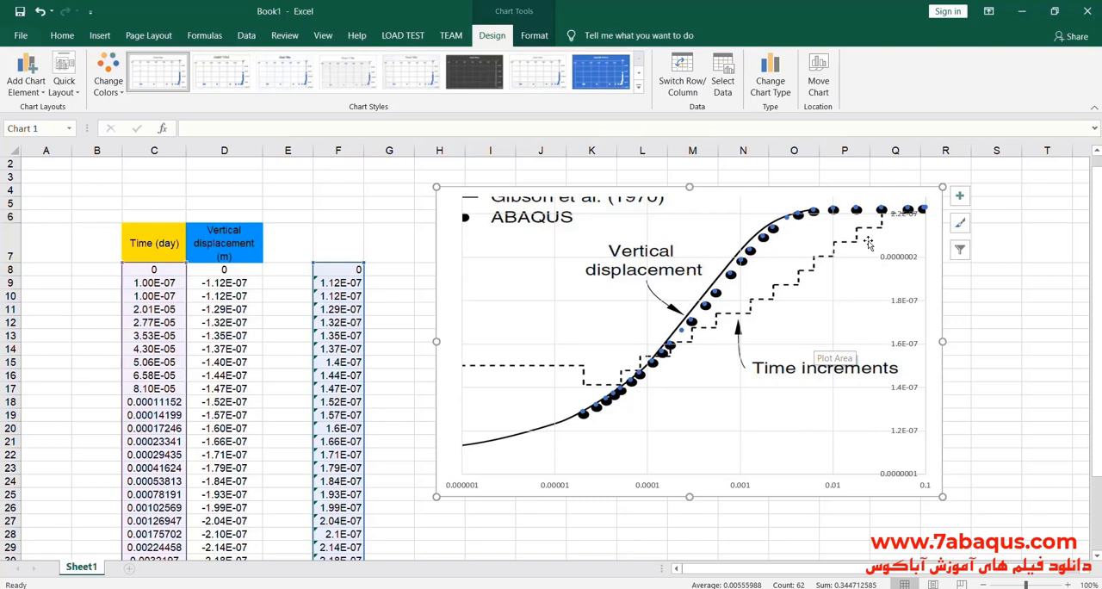
{"action": "mouse_move", "coordinate": [723, 315]}
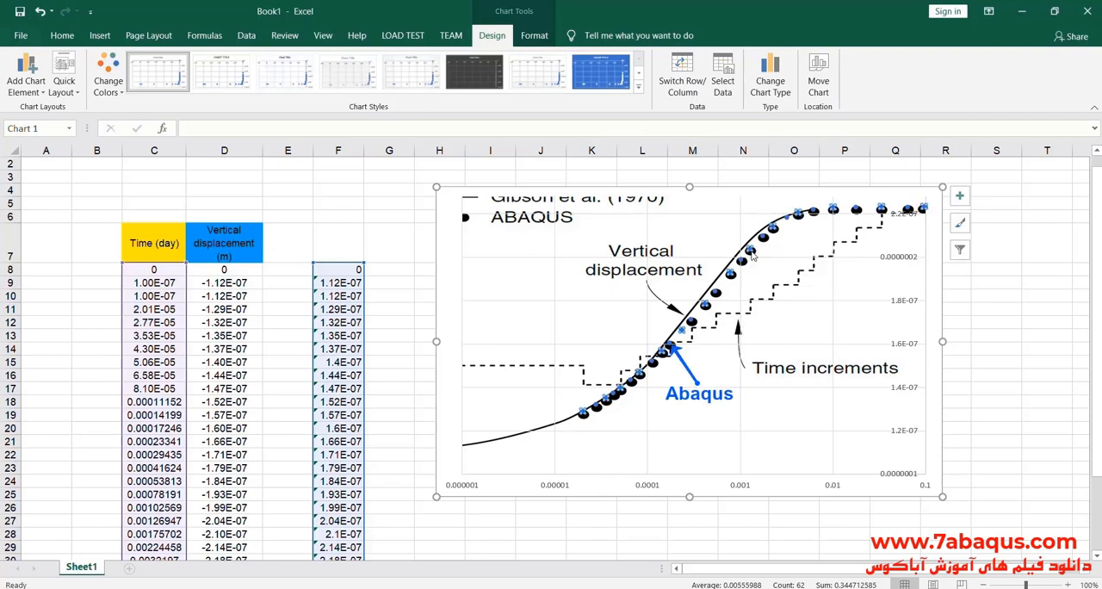
Label the plotted displacement series on the chart as 'Abaqus' with a blue arrow
{"action": "left_click", "coordinate": [463, 217]}
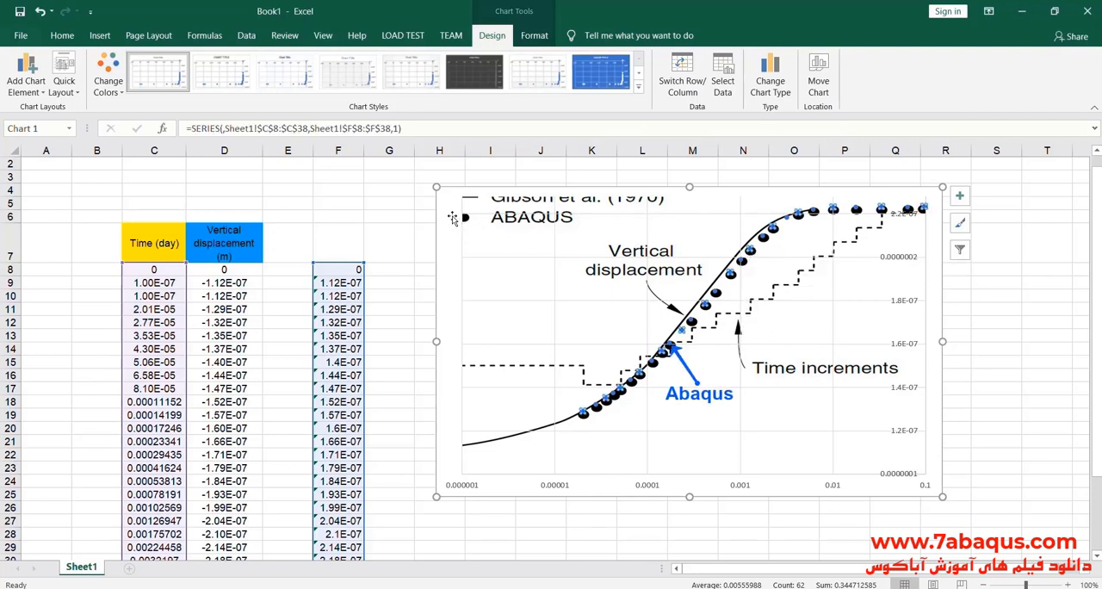
{"action": "mouse_move", "coordinate": [803, 401]}
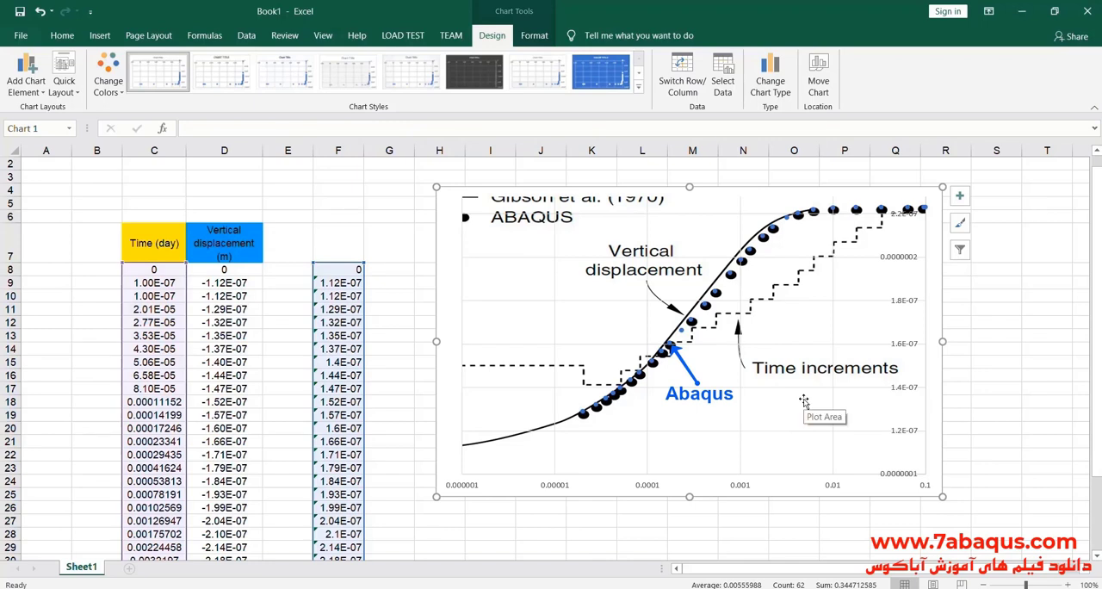